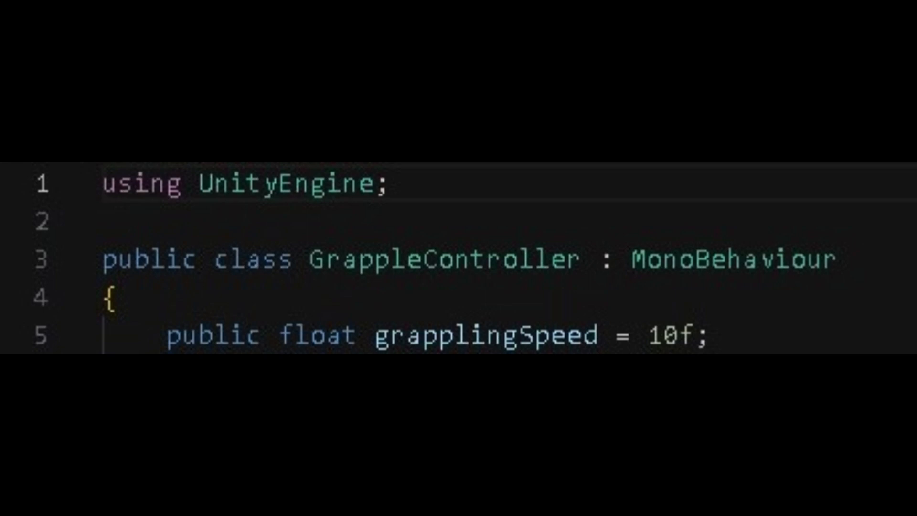
- Declare public float maxDistance = 20f and public LayerMask grappleableMask in GrappleController
type("public float maxDistance = 20f;")
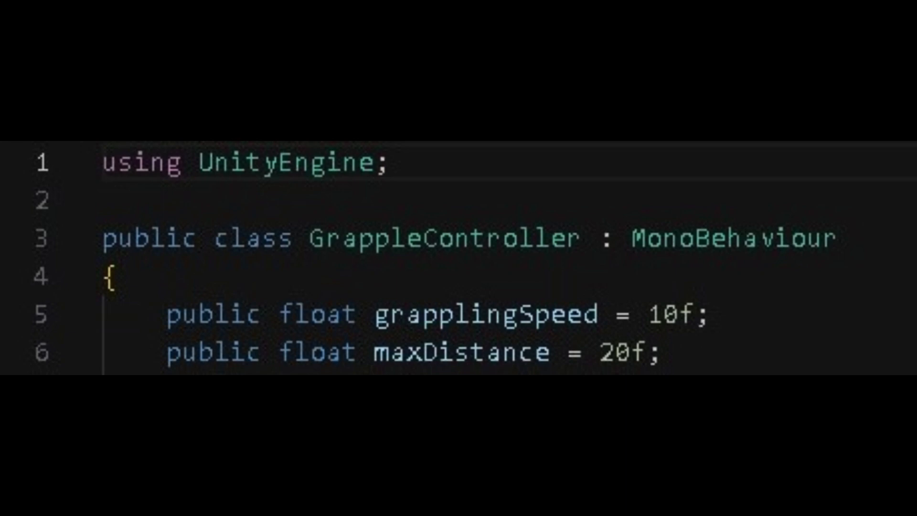
type("public LayerMask grappleableMask;")
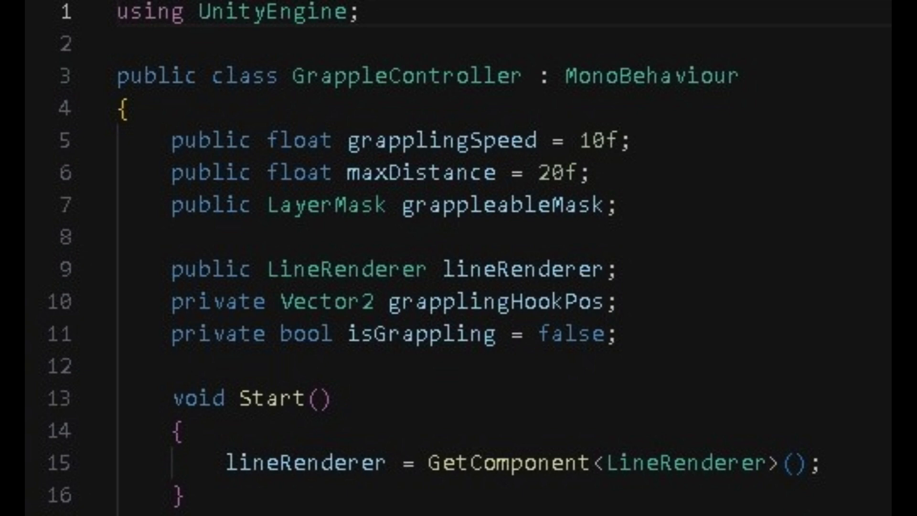
- Add mouse-click code: ScreenToWorldPoint, Physics2D.Raycast, and on hit set grapplingHookPos and isGrappling
scroll("down", 3)
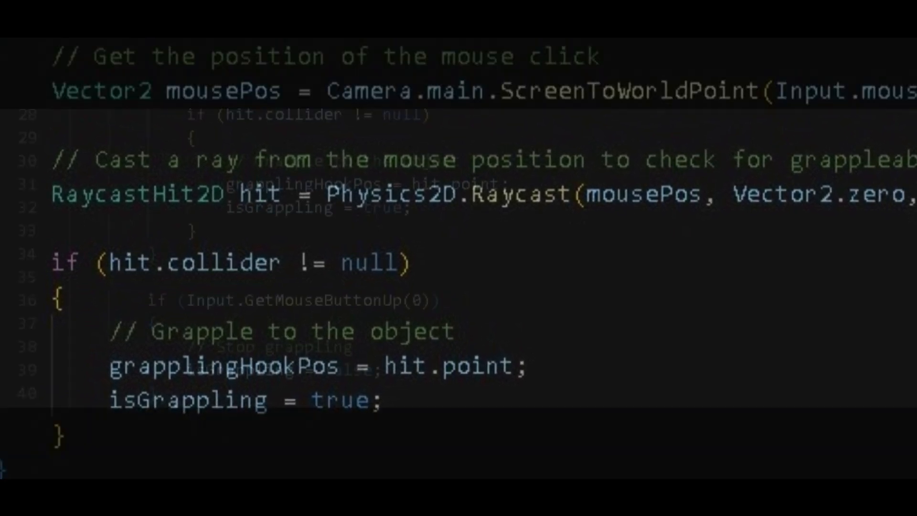
- Add lineRenderer.SetPosition calls, the maxDistance check, and an else branch disabling the line
scroll("down", 3)
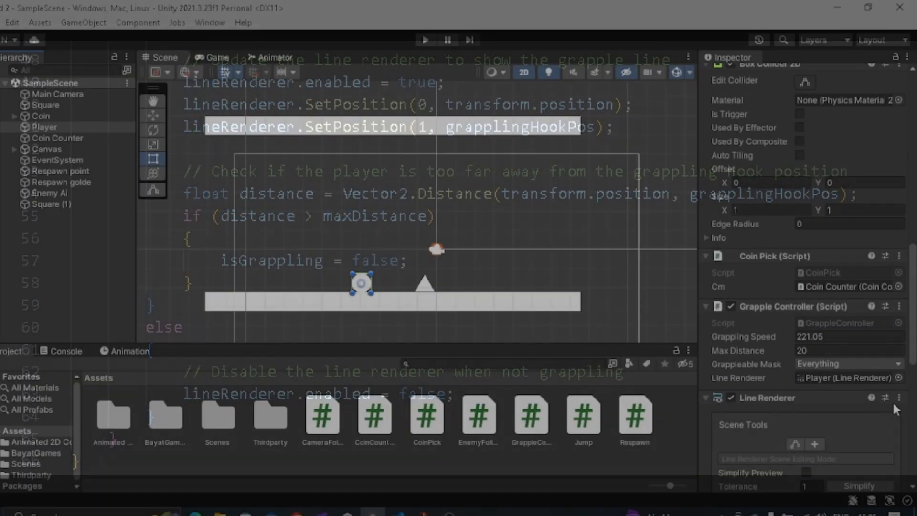
left_click(163, 57)
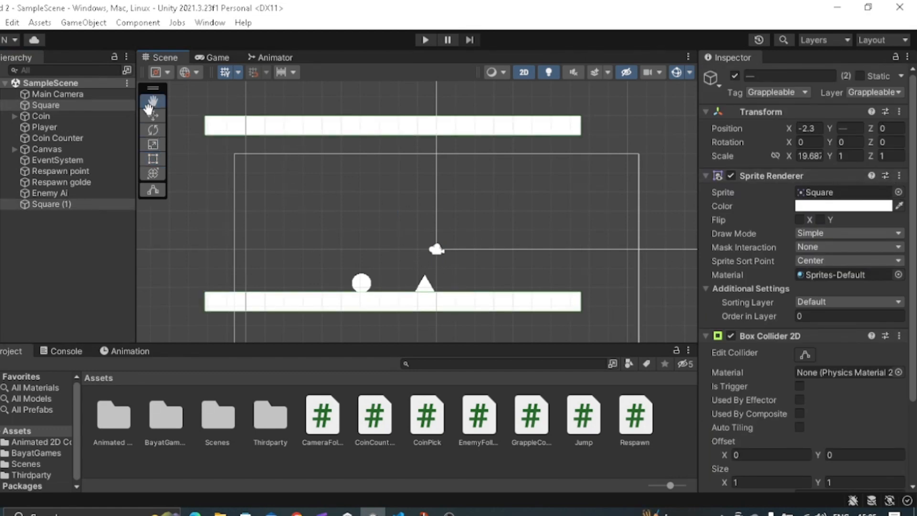
left_click(152, 115)
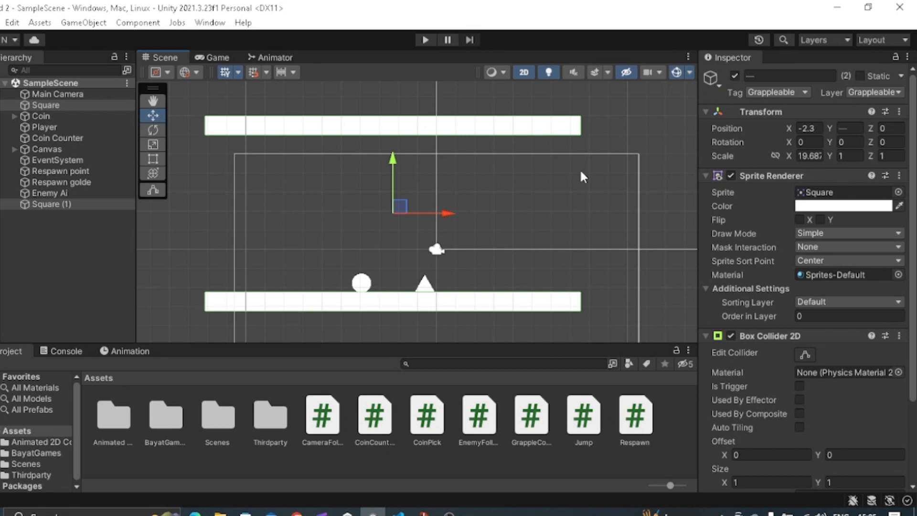
mouse_move(785, 102)
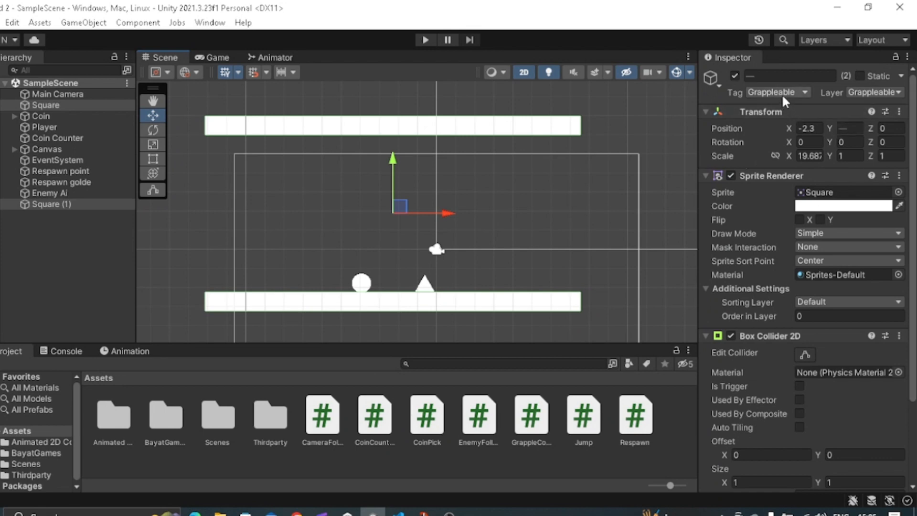
left_click(876, 92)
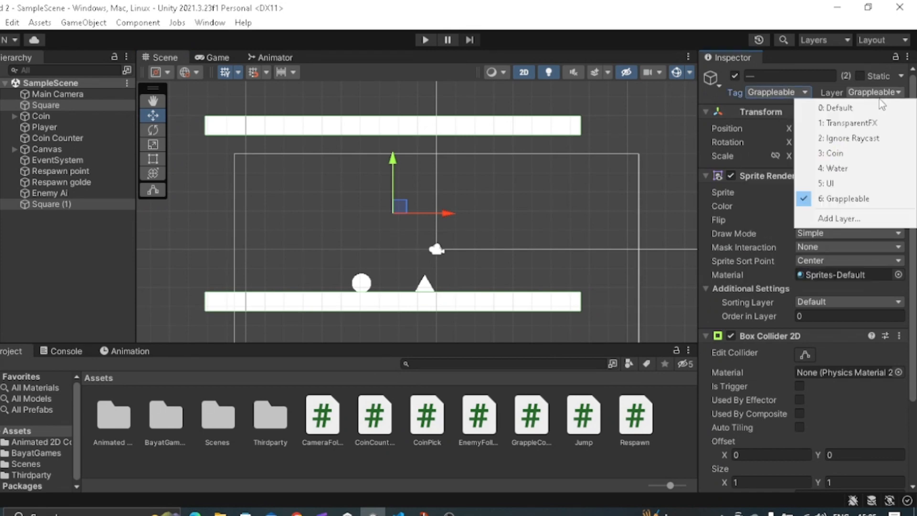
left_click(69, 241)
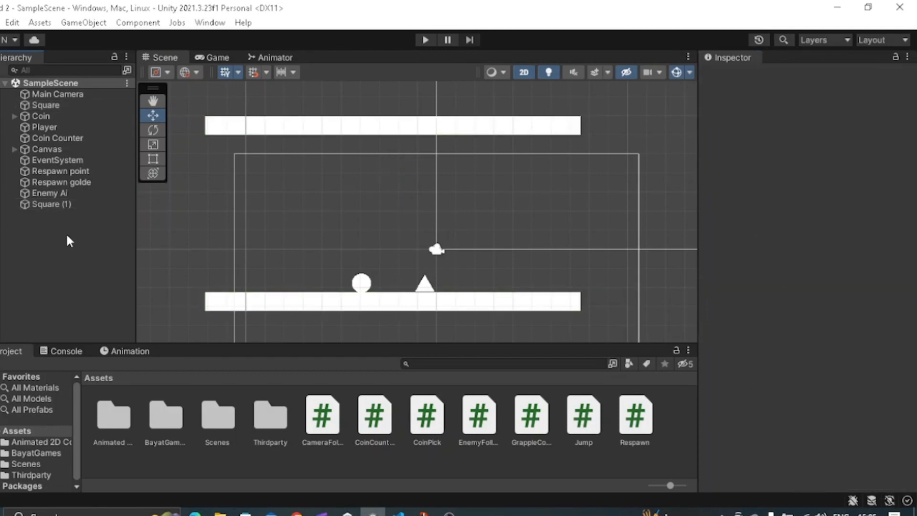
- Verify Player's Grappleable Mask is Everything and Max Distance, enter Play mode and grapple to the upper platform
left_click(44, 127)
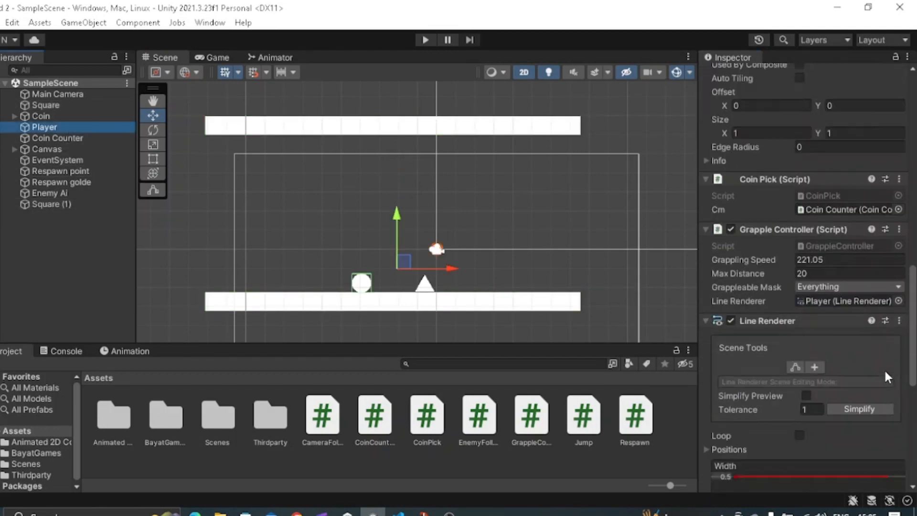
left_click(849, 286)
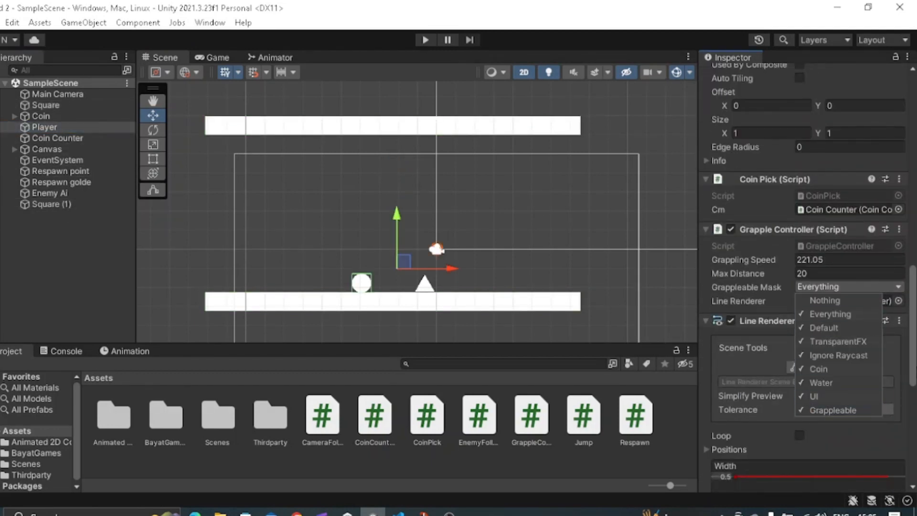
left_click(835, 273)
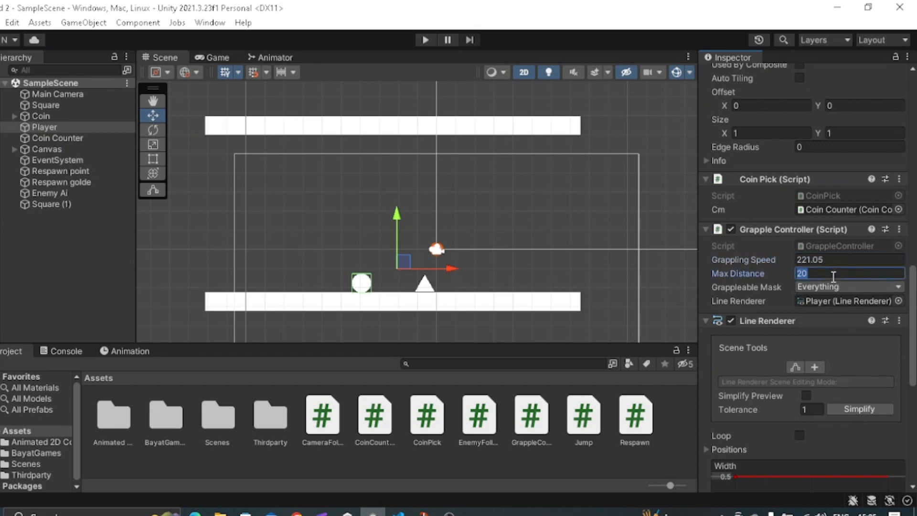
left_click(843, 301)
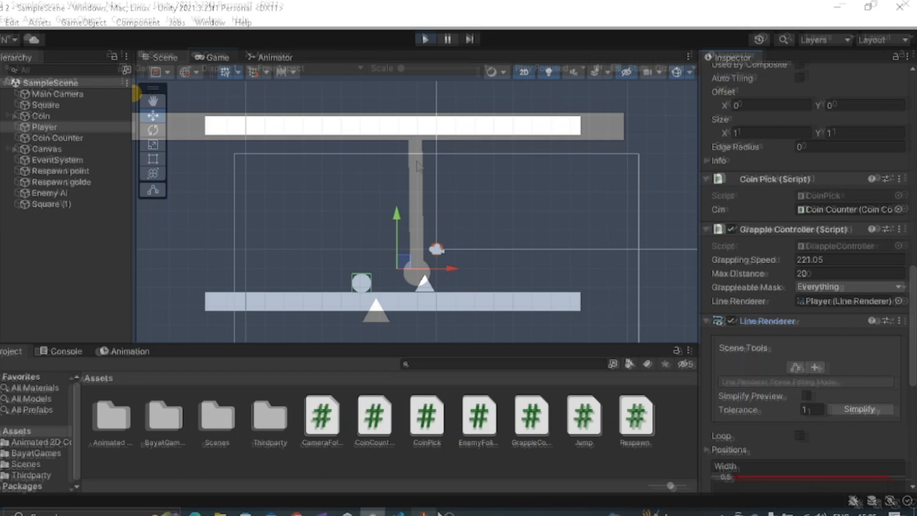
left_click(426, 40)
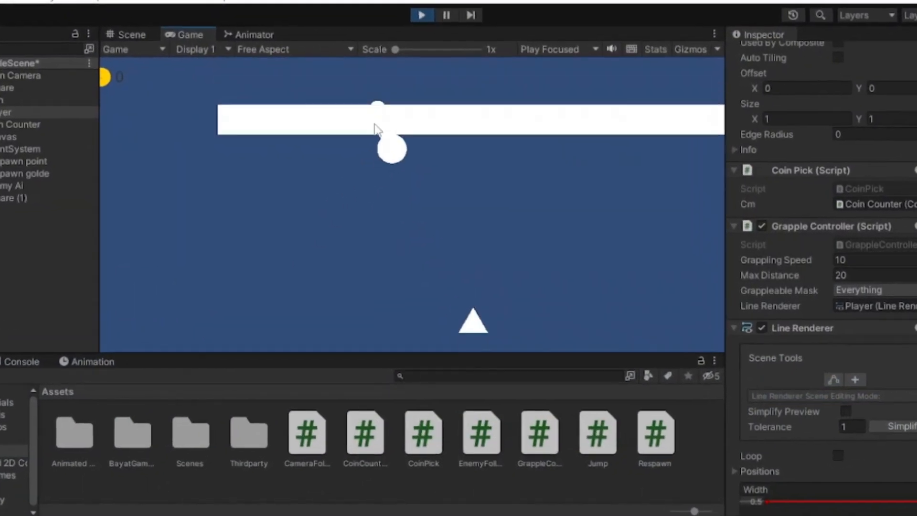